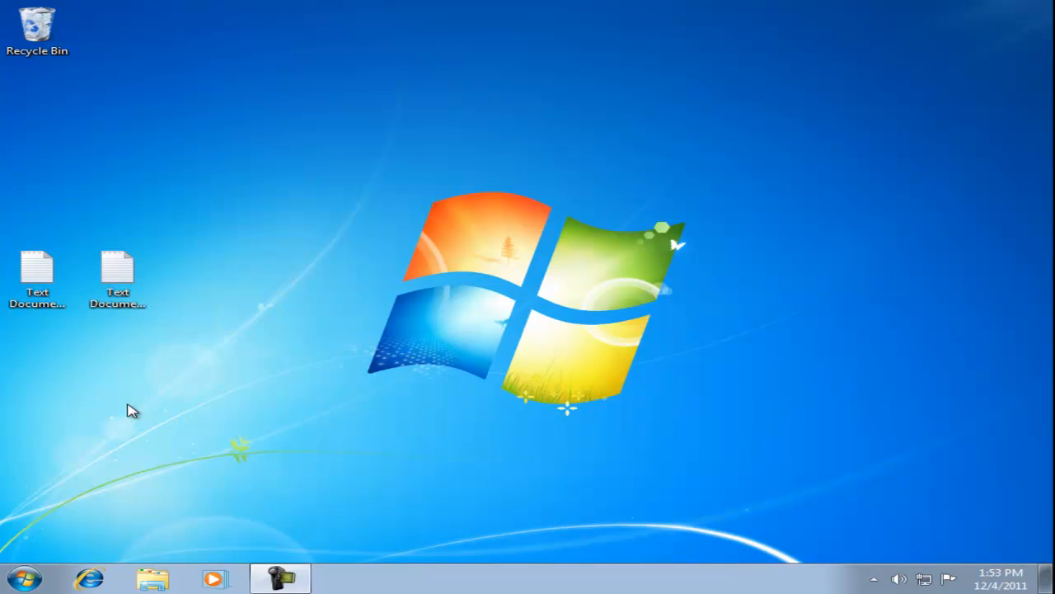
Start a new search (Win+F) and reuse the earlier *.txt query from the suggestions.
key(Win+f)
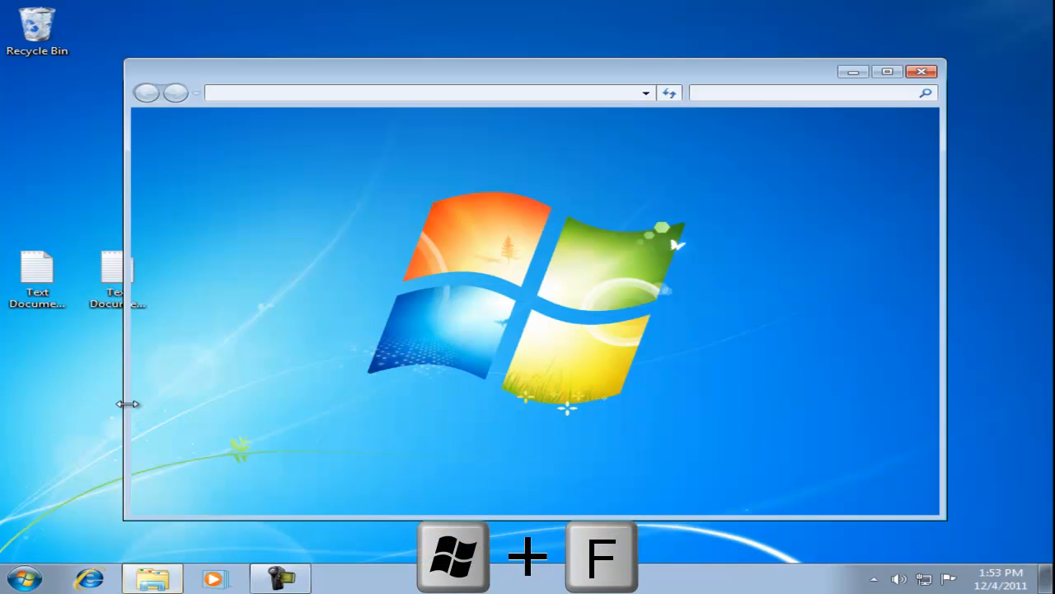
click(808, 93)
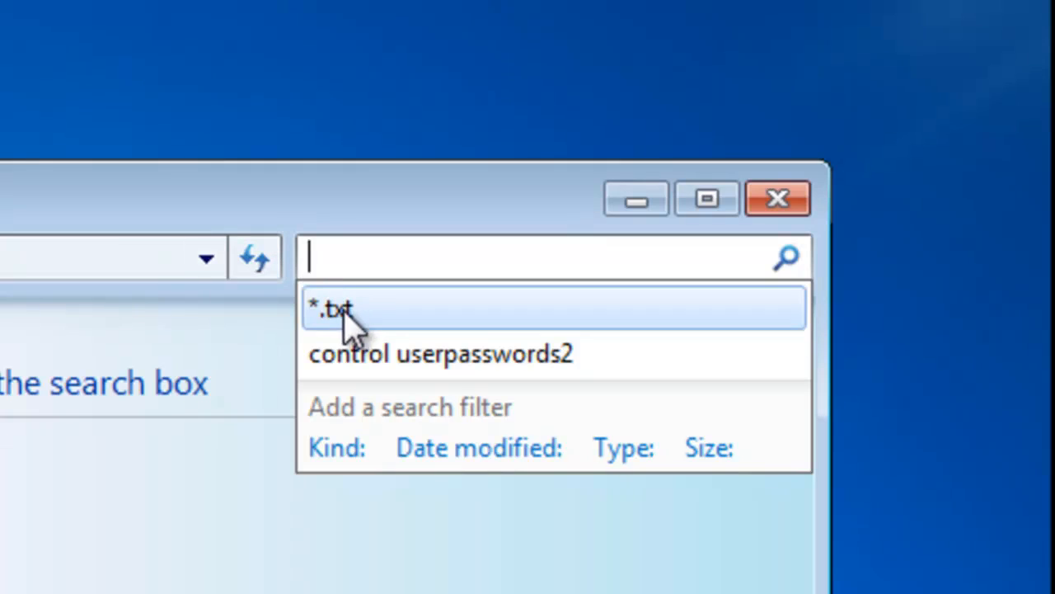
click(329, 308)
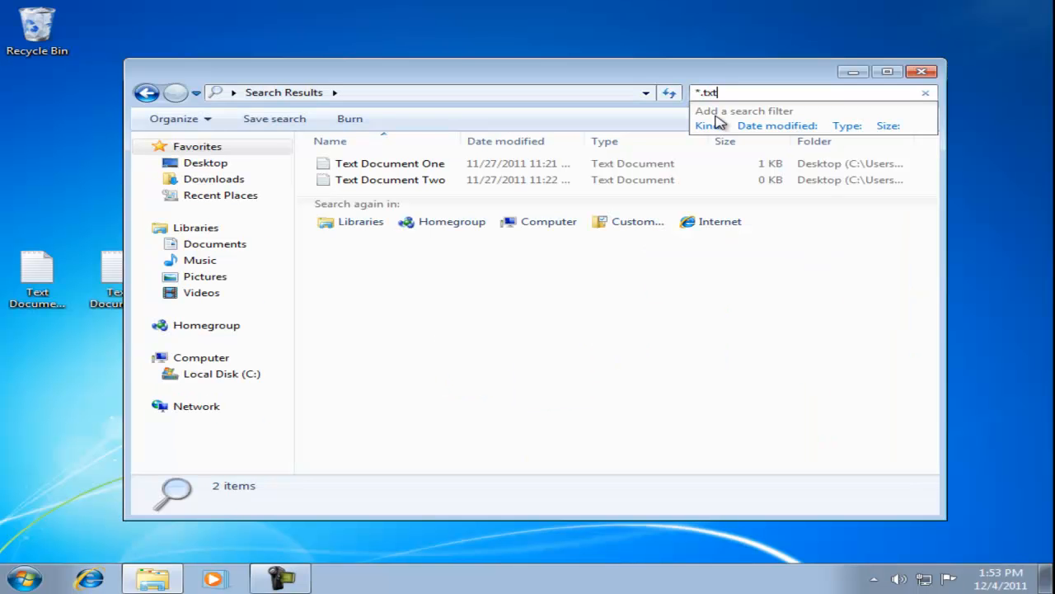
mouse_move(200, 261)
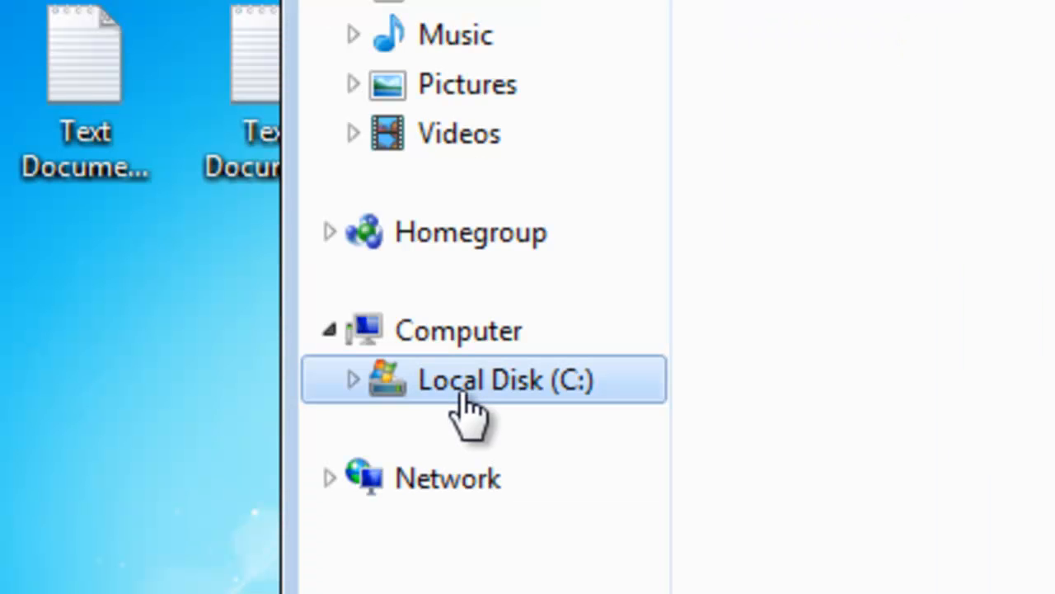
Rerun the *.txt search across Local Disk (C:) from the navigation pane.
click(478, 379)
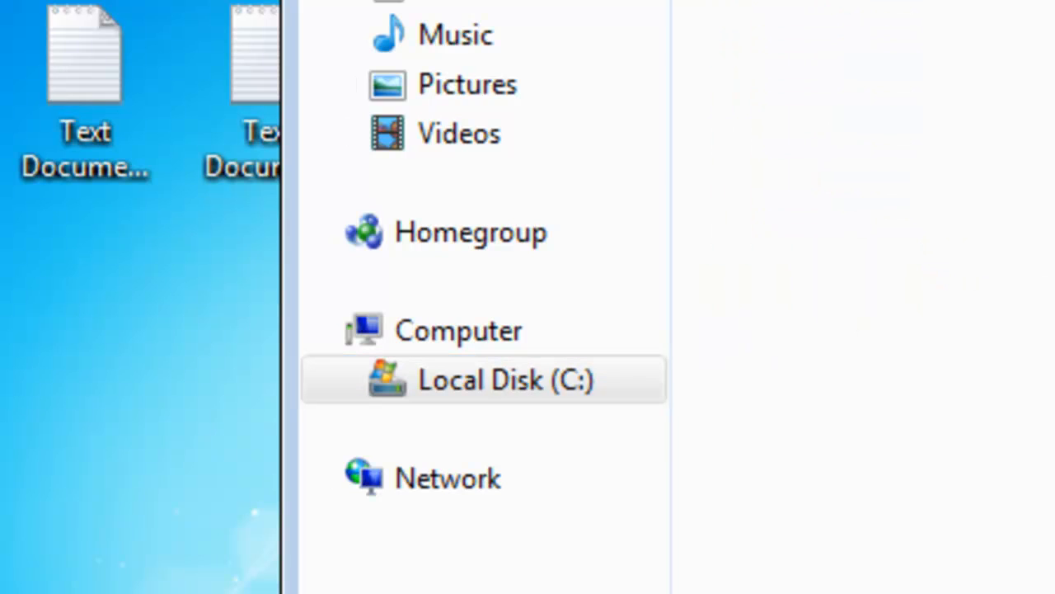
click(484, 379)
text(*.txt)
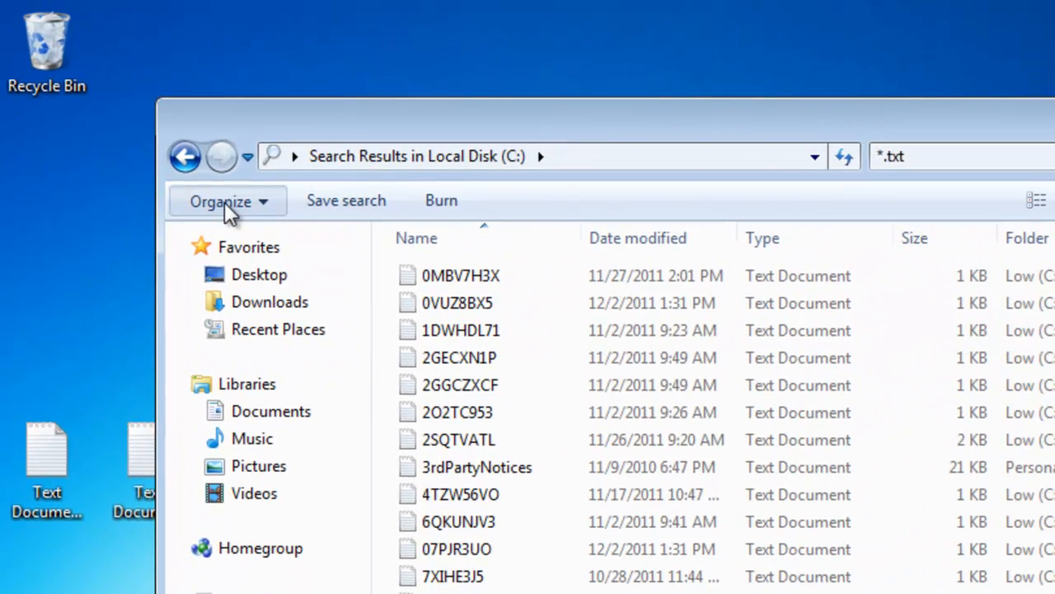
In Folder Options, stop hiding extensions for known file types, apply and close.
click(221, 201)
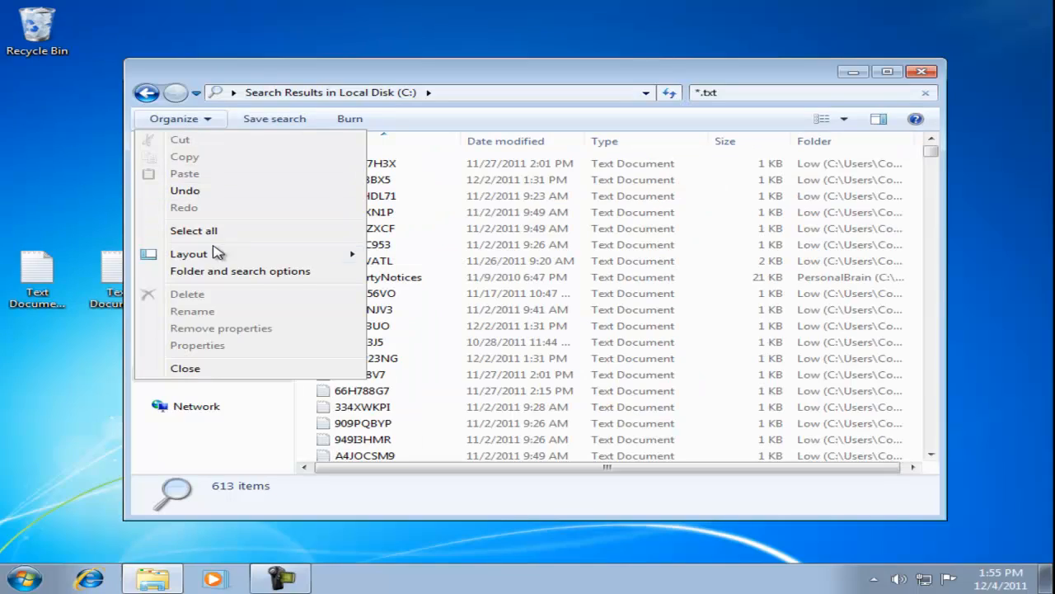
click(241, 271)
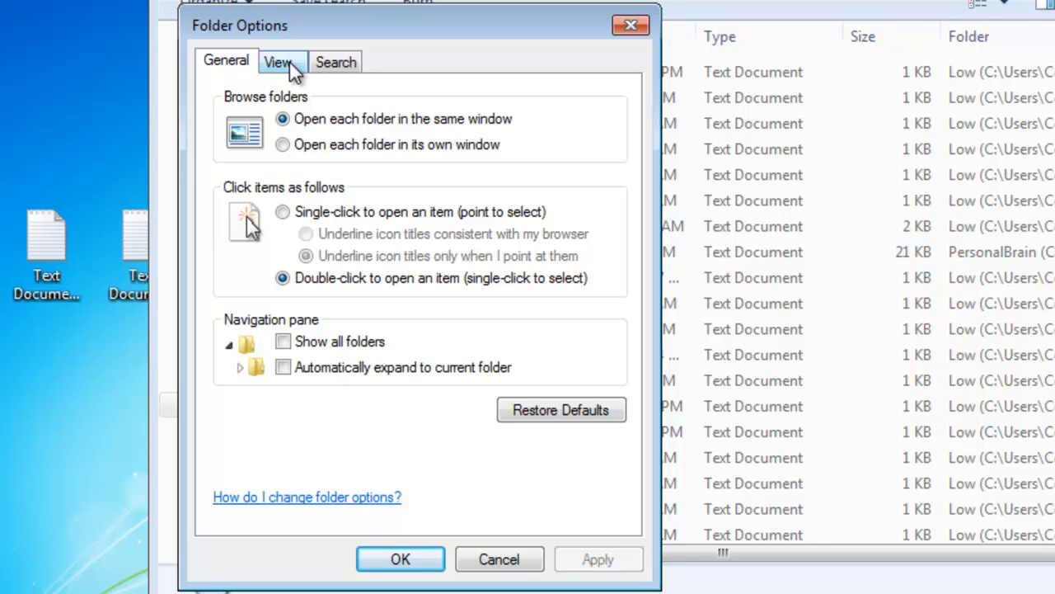
click(277, 61)
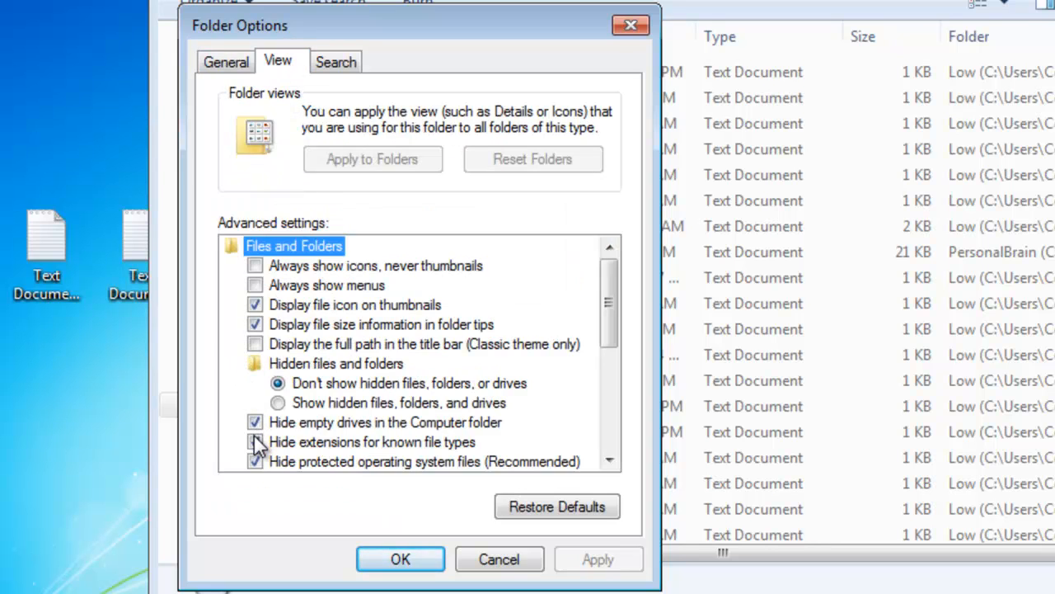
click(255, 442)
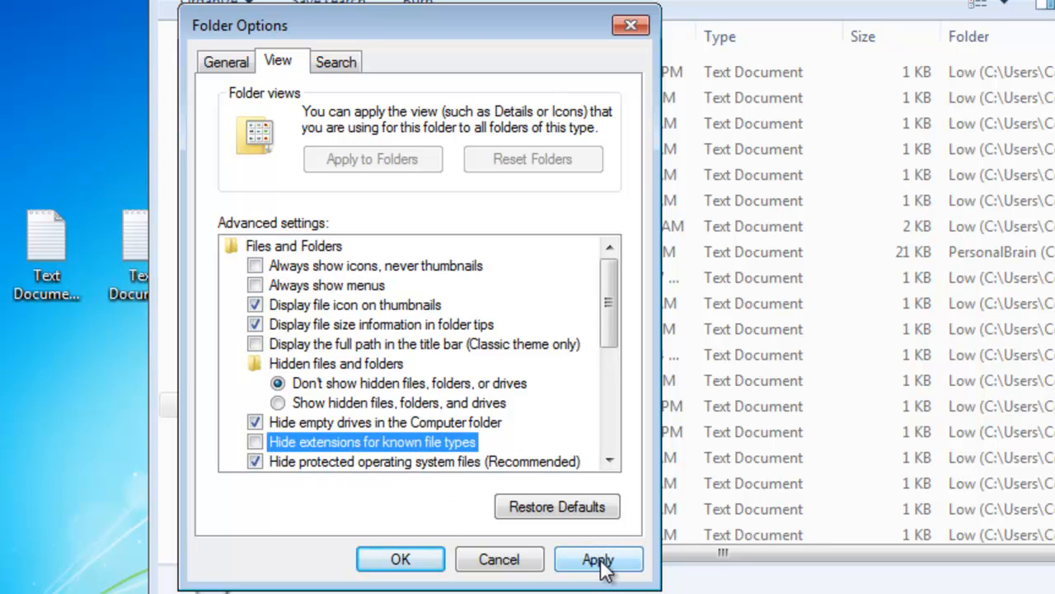
click(597, 559)
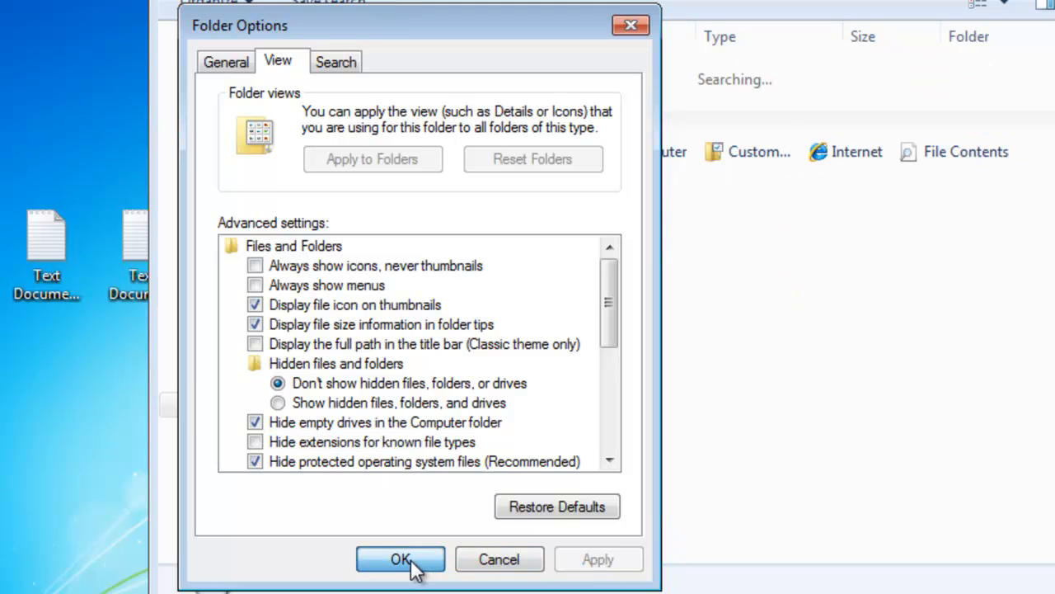
click(400, 559)
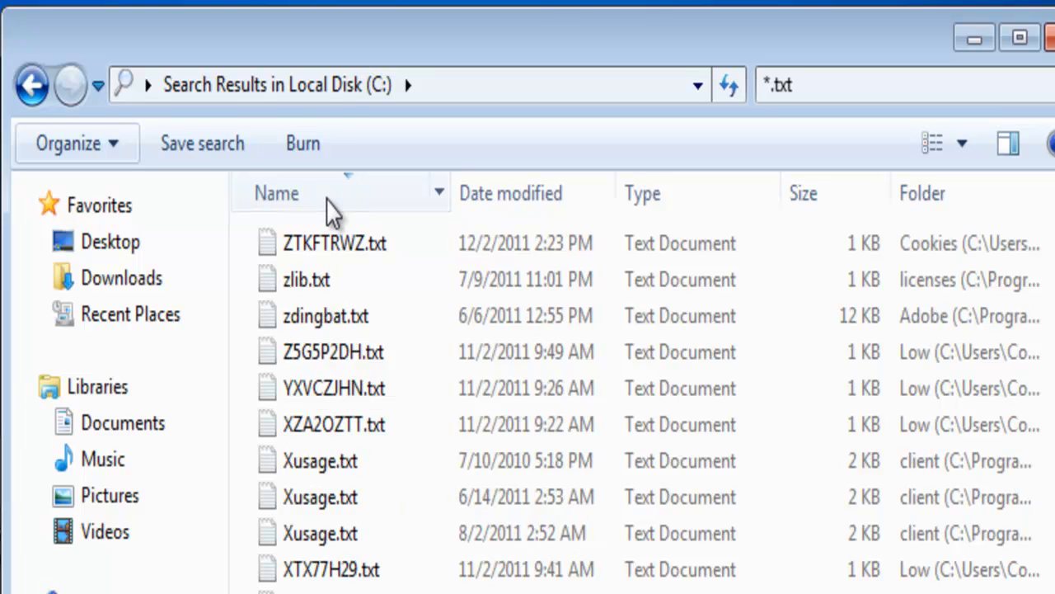
Sort the results by name, then date modified, ending with size largest first.
click(277, 193)
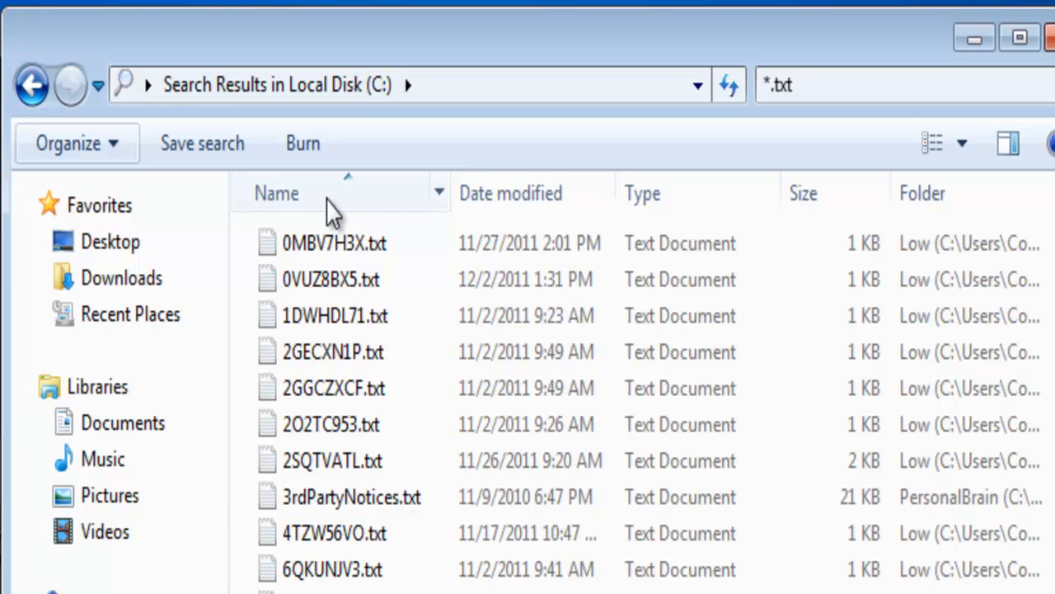
mouse_move(482, 214)
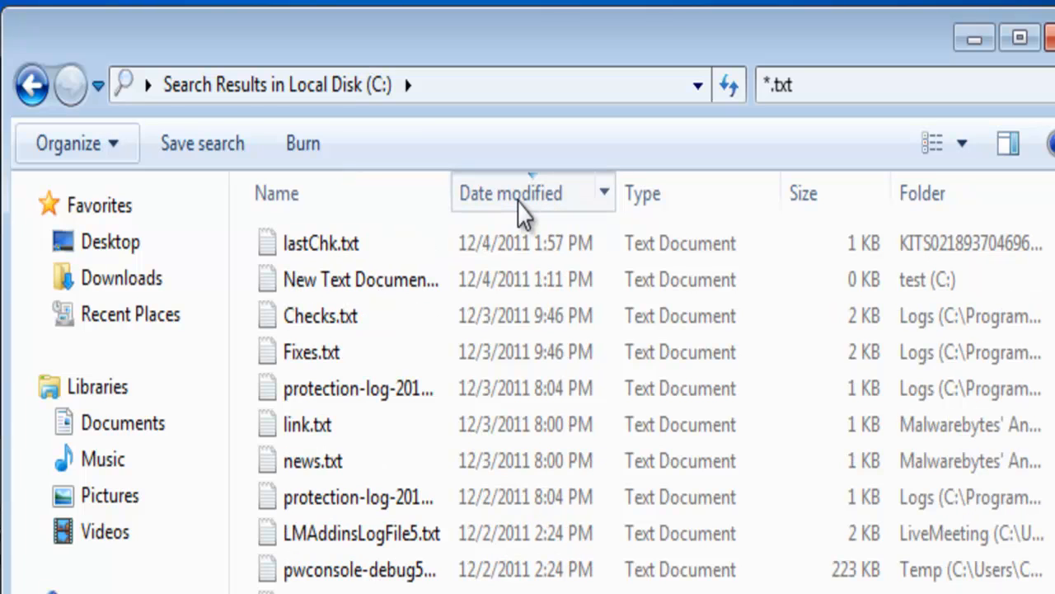
click(511, 193)
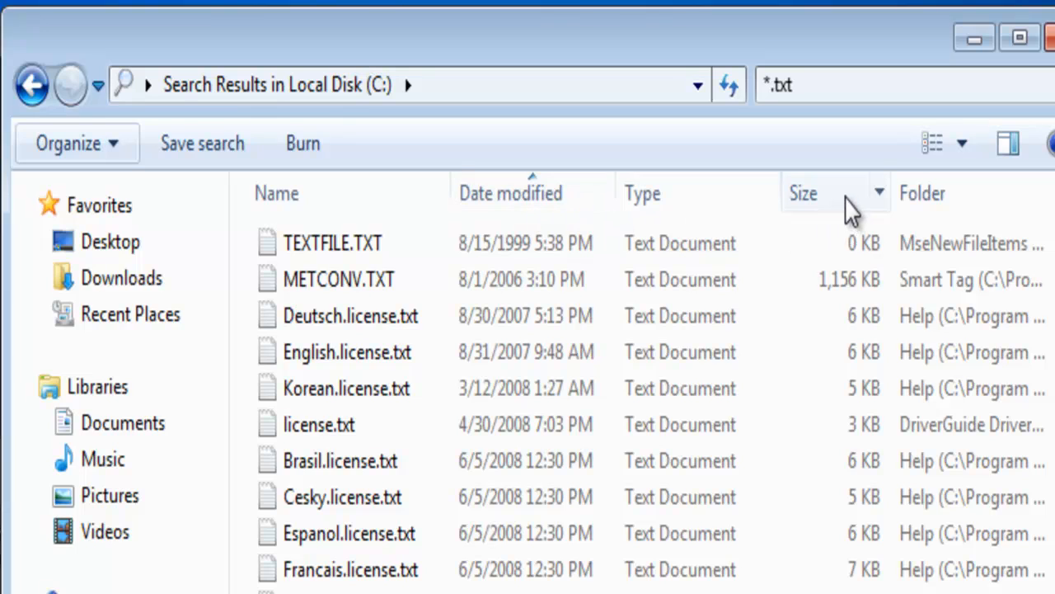
click(803, 193)
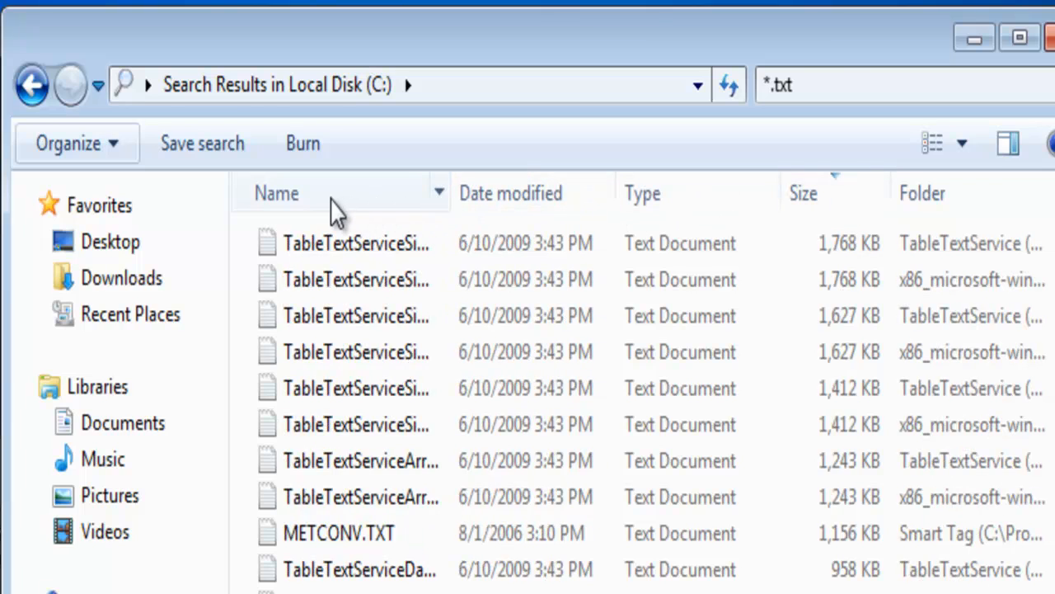
Sort the results by name again and pick out New Text Document.txt near the top.
click(277, 193)
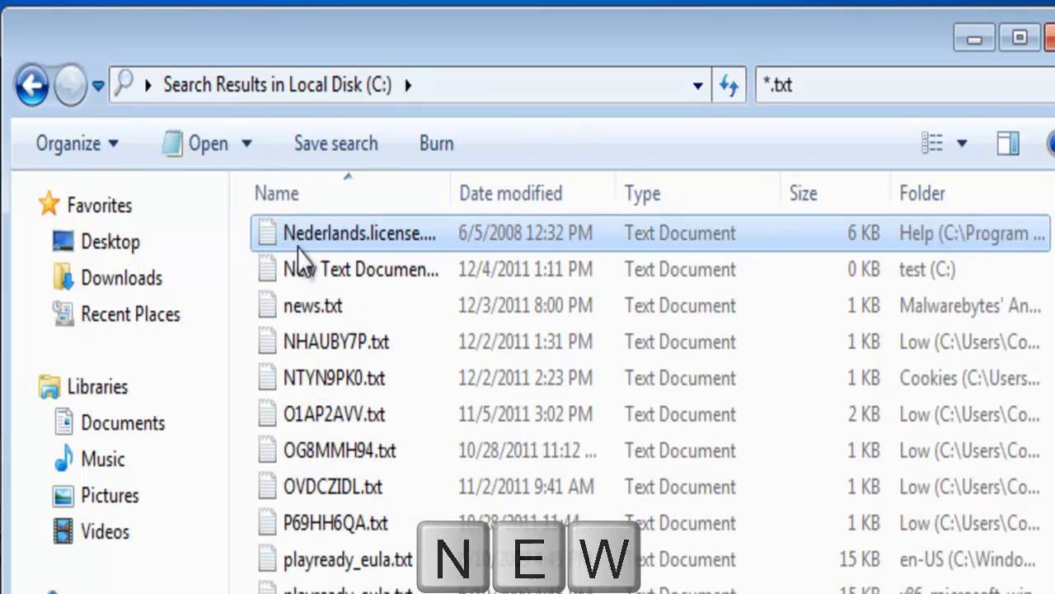
click(362, 269)
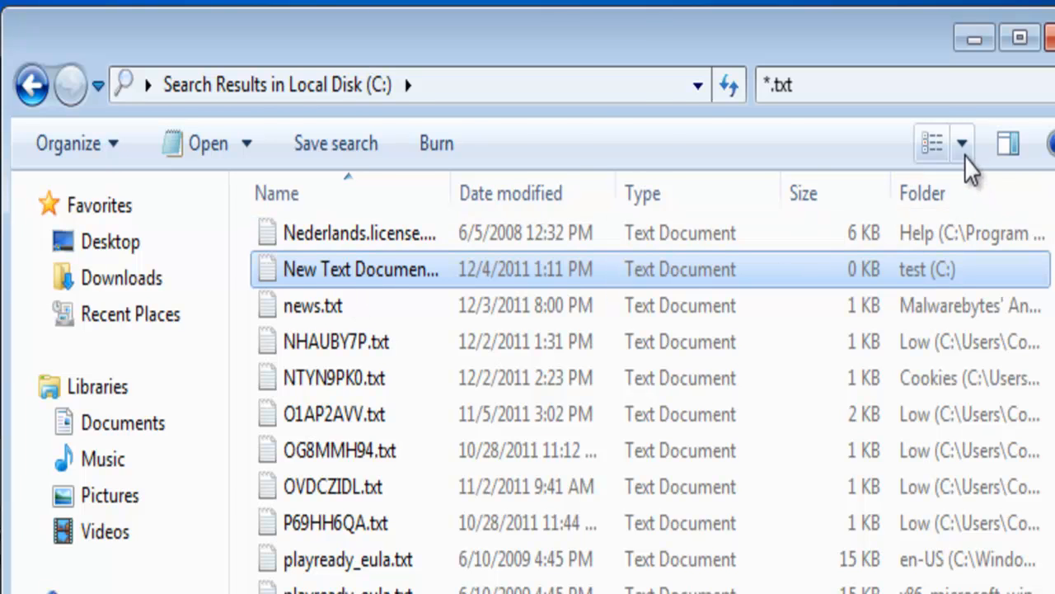
Show the results in Content layout, then as Tiles.
click(960, 142)
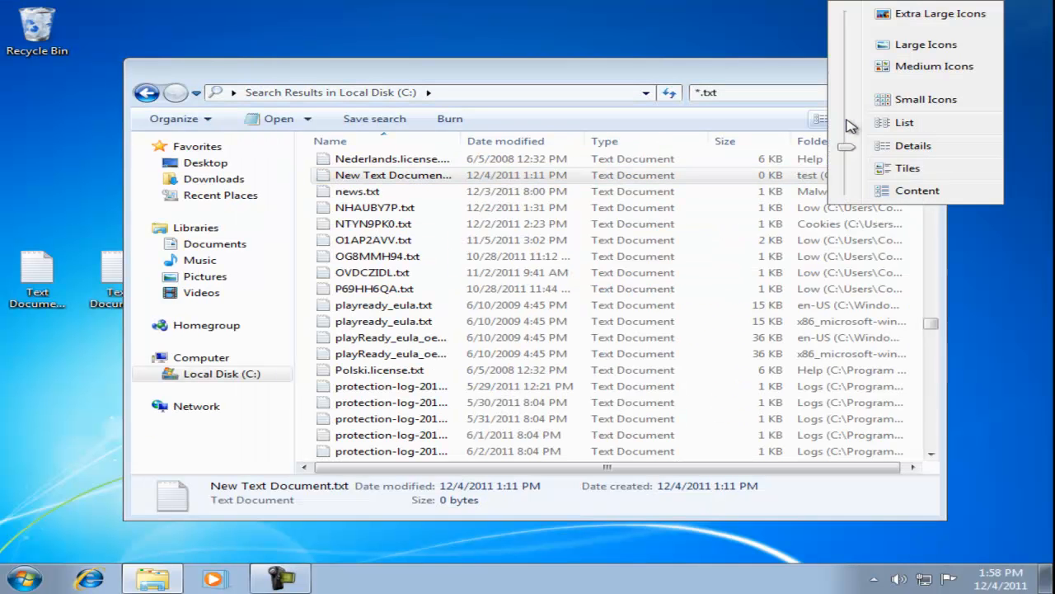
mouse_move(864, 181)
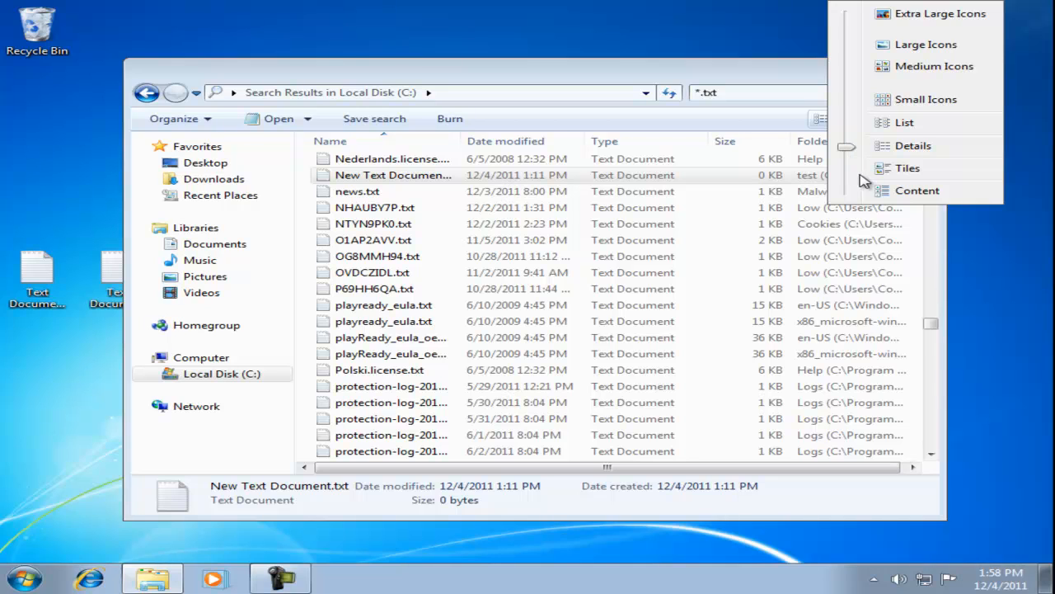
mouse_move(867, 201)
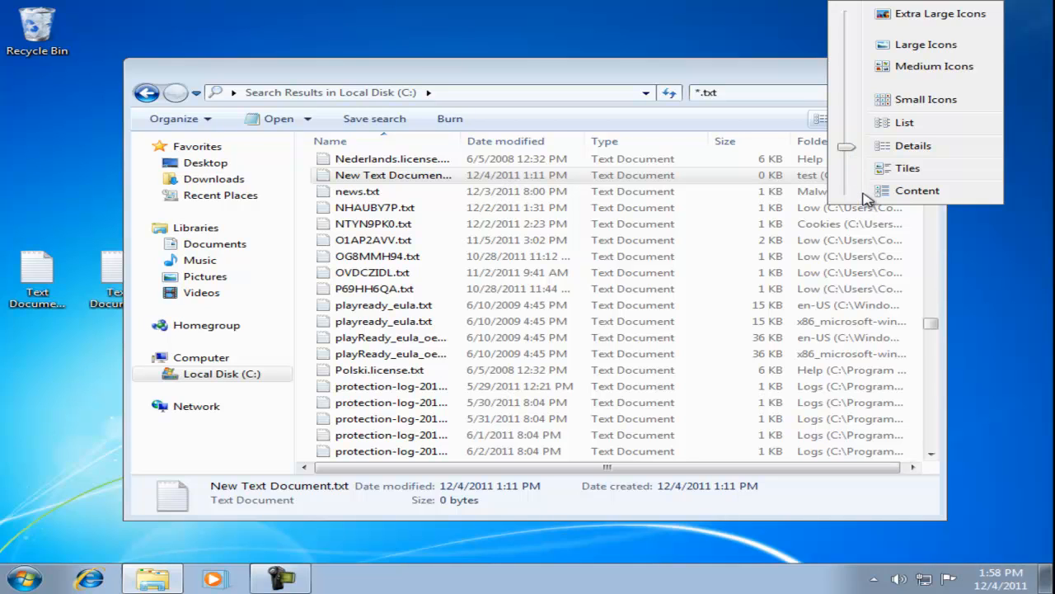
click(916, 191)
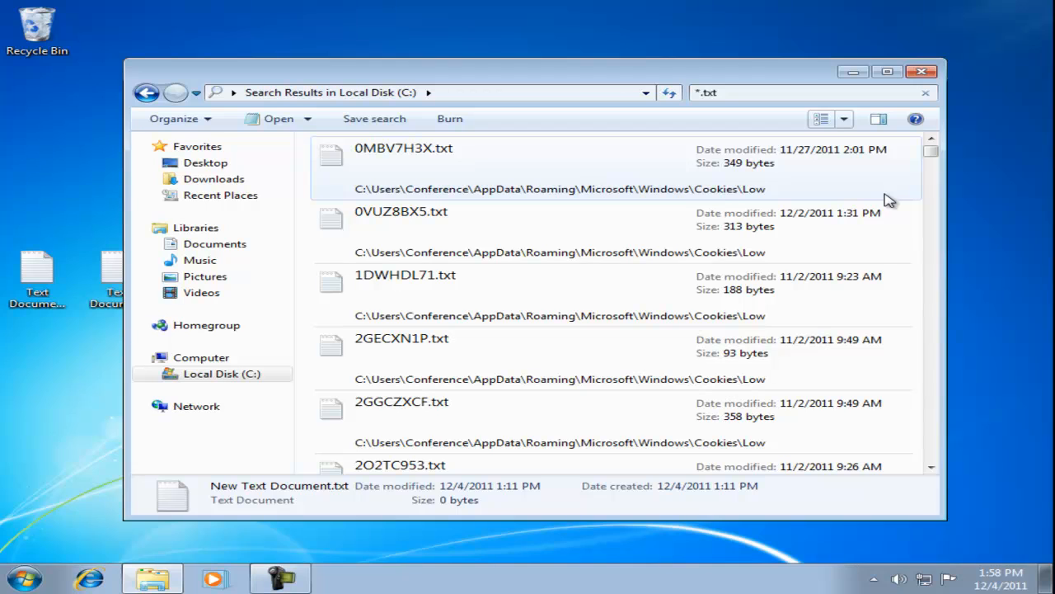
click(844, 119)
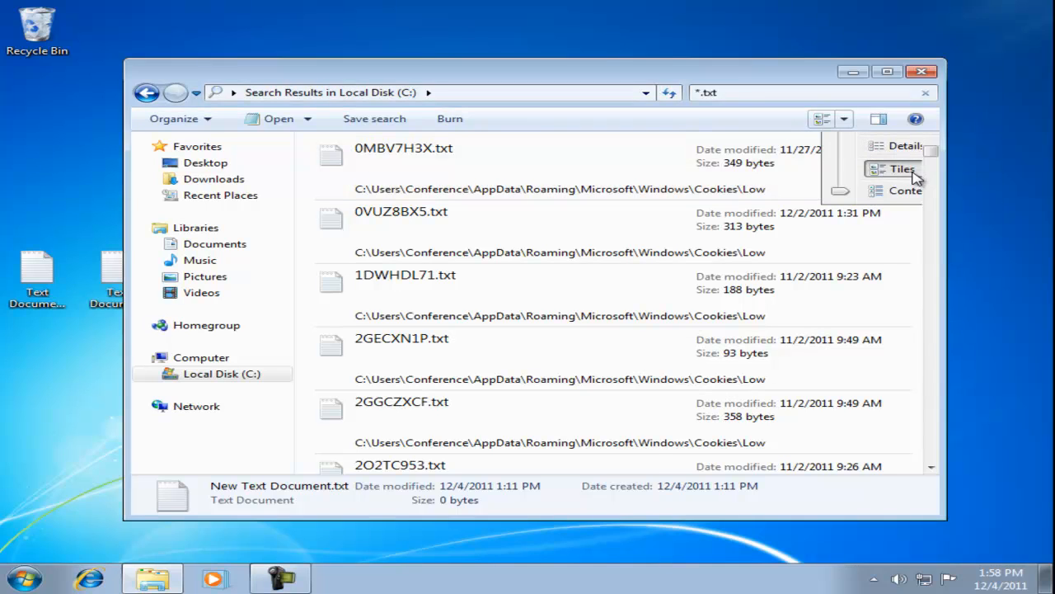
click(904, 168)
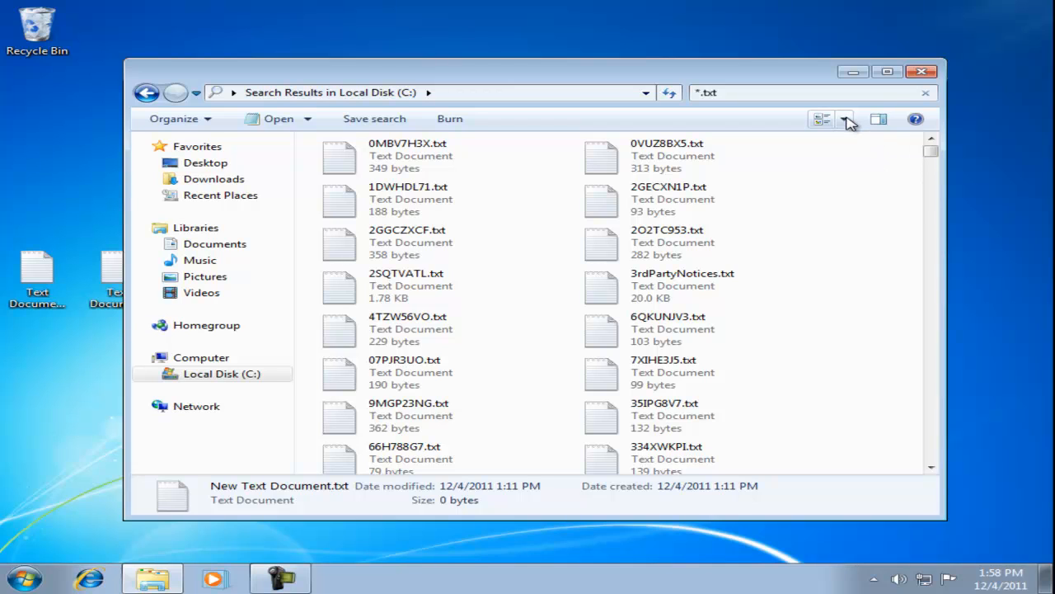
Switch the results to Details, then to the compact List layout.
click(846, 119)
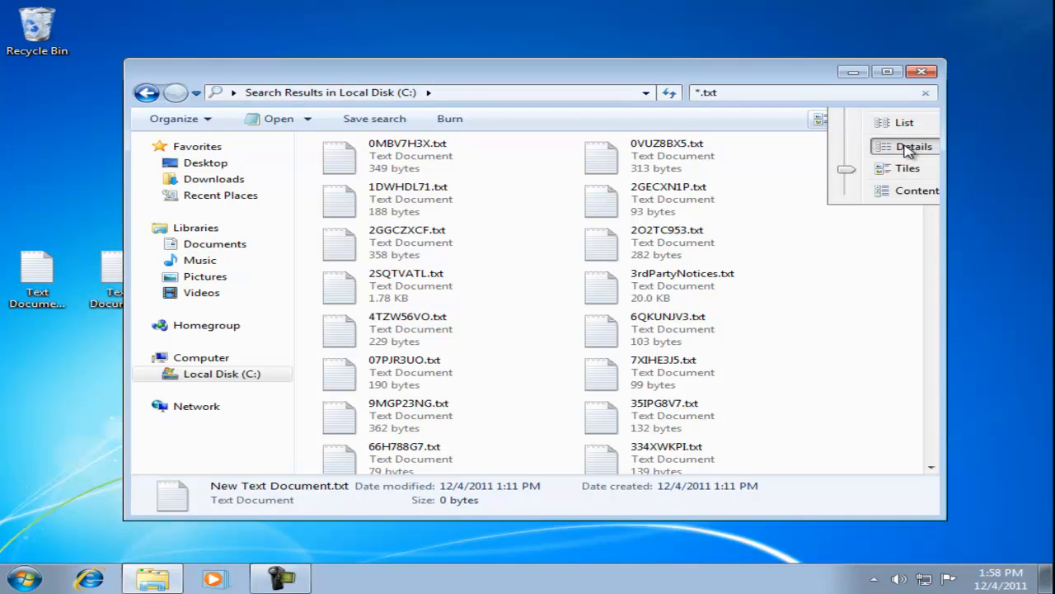
click(913, 145)
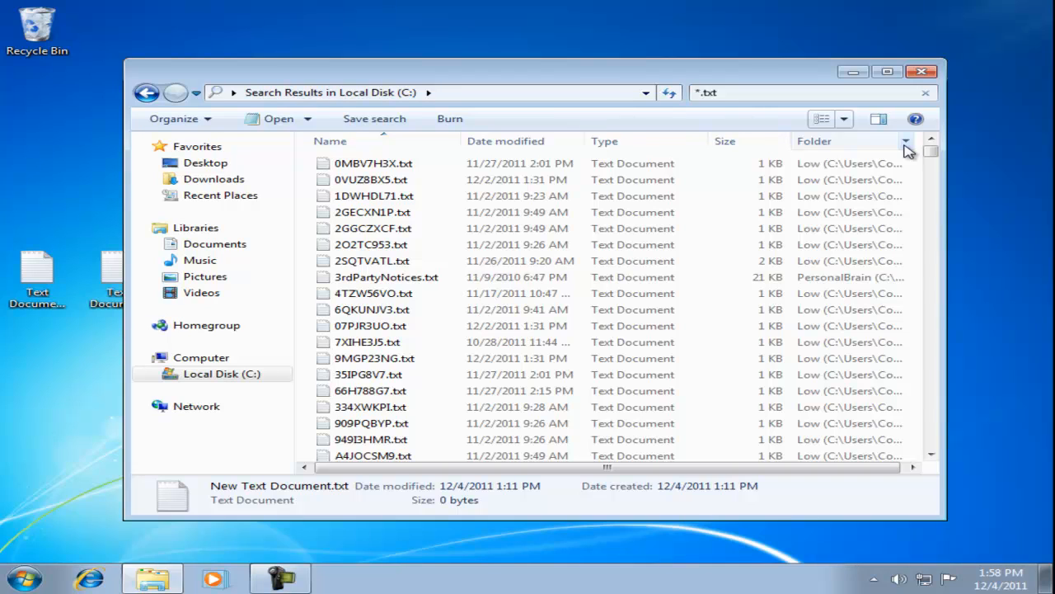
click(844, 119)
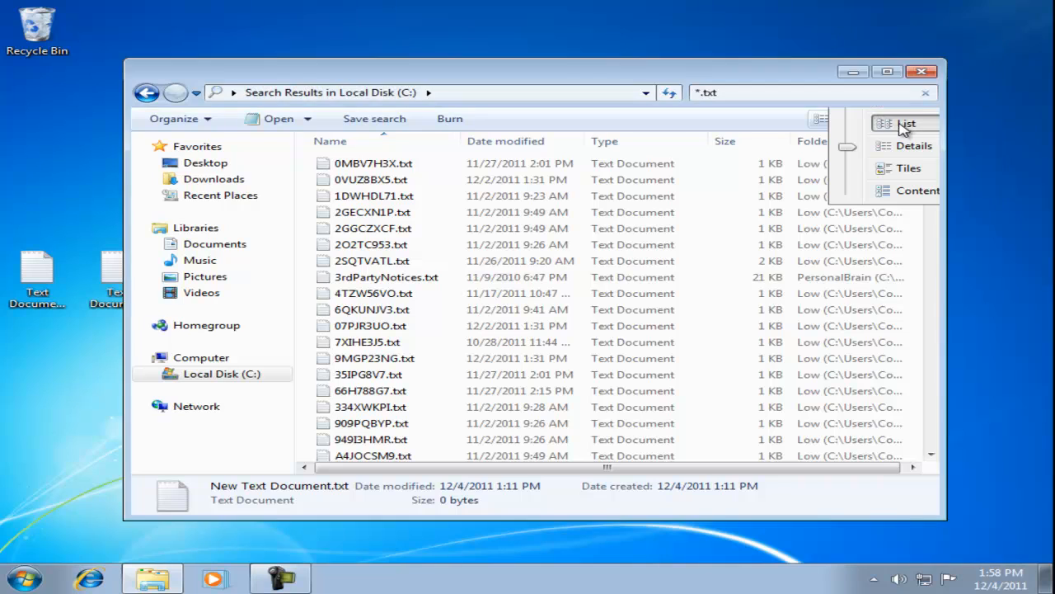
click(906, 123)
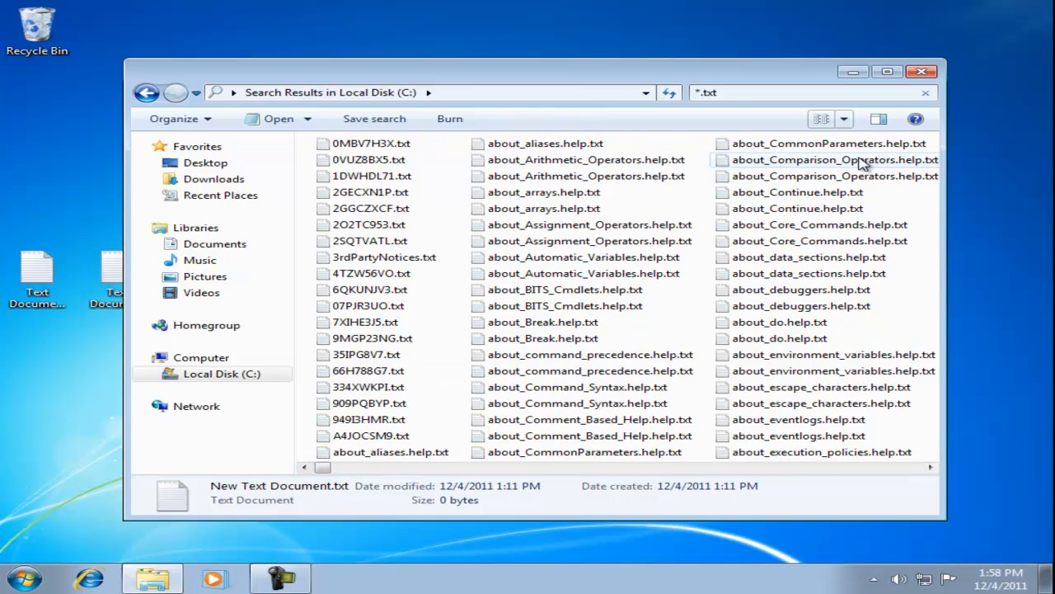
Step the results up through Small, Medium, Large and Extra Large icons.
click(842, 119)
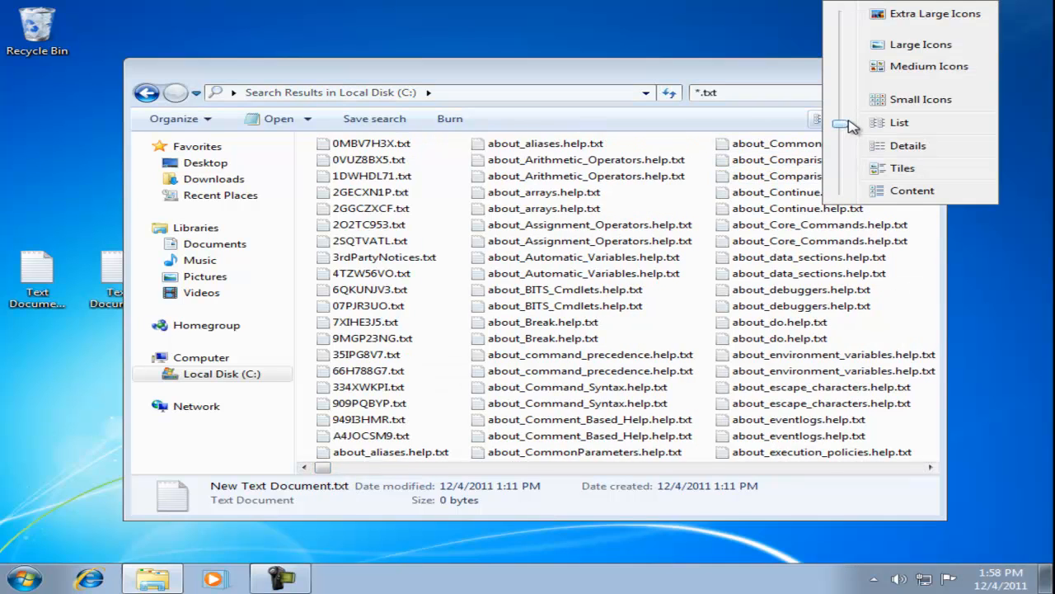
click(901, 122)
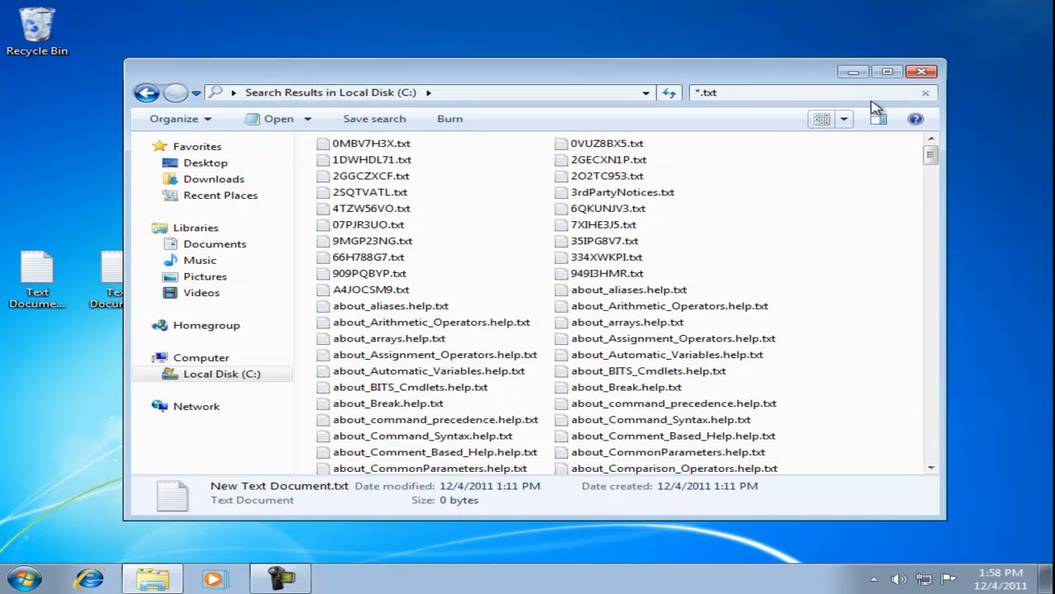
click(842, 119)
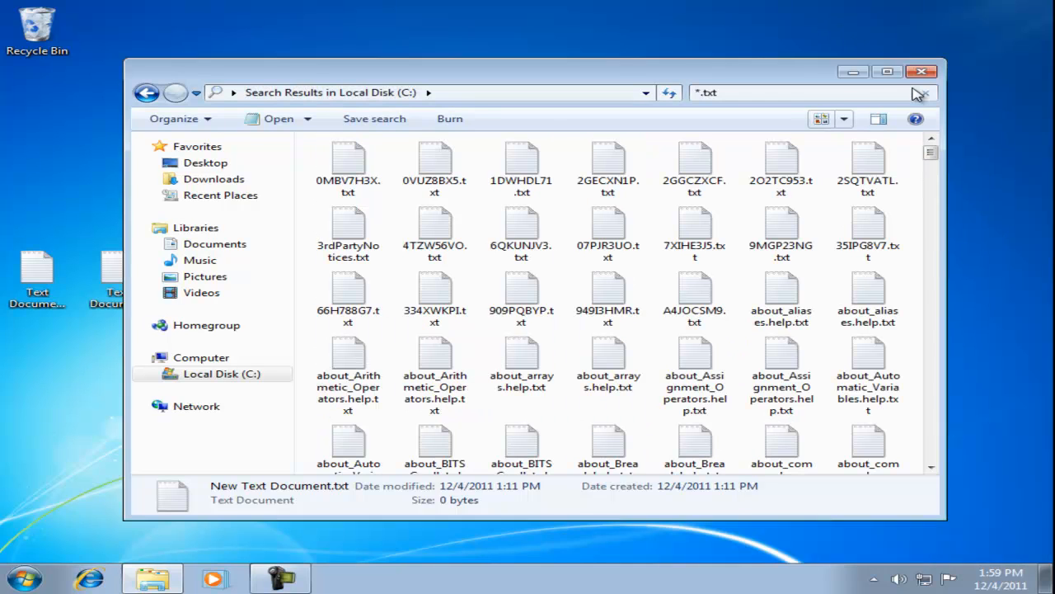
click(844, 118)
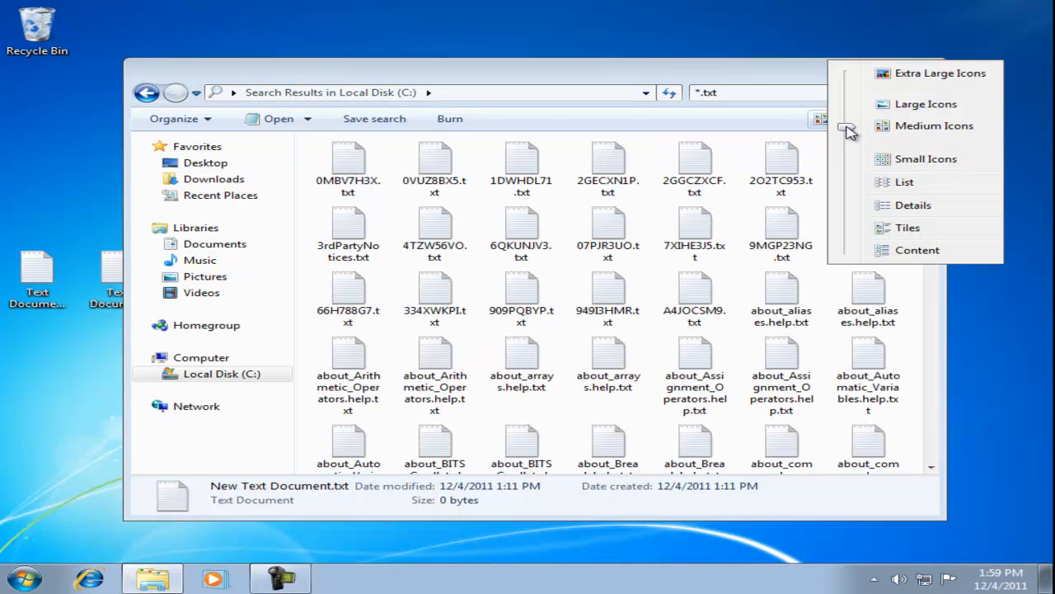
click(925, 103)
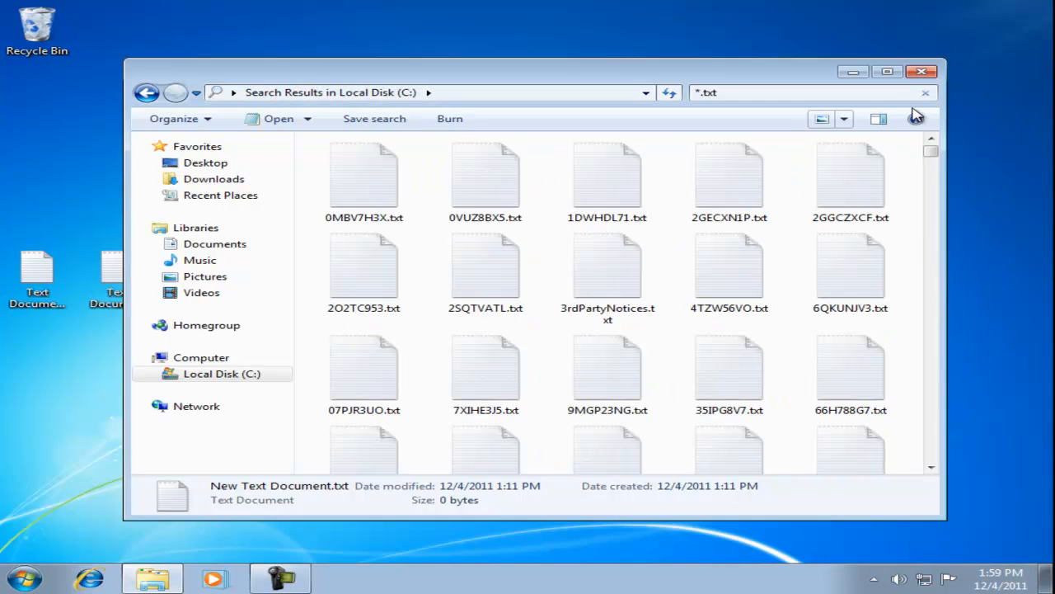
click(845, 119)
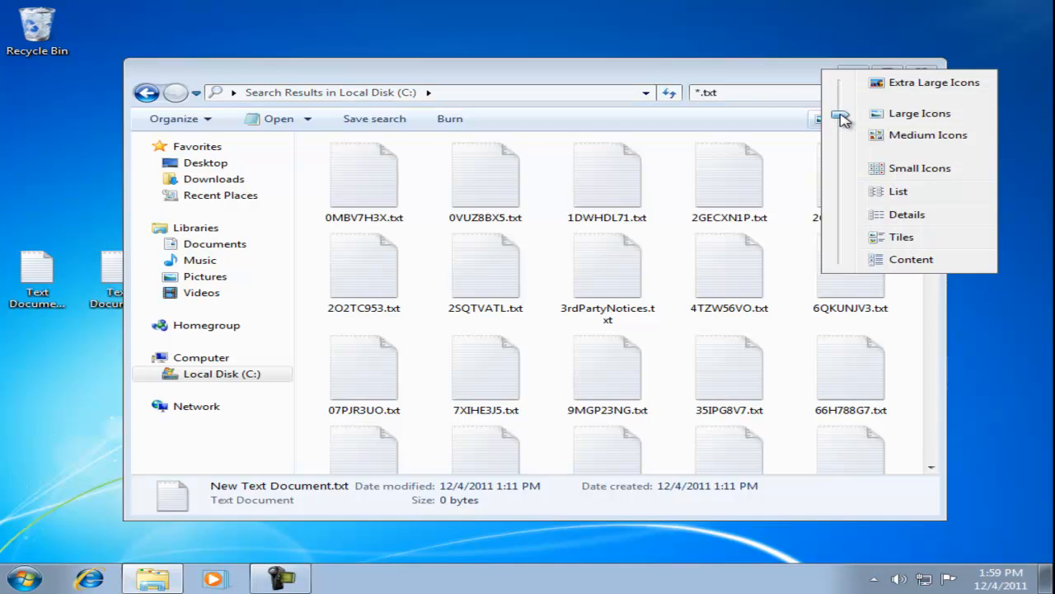
mouse_move(920, 82)
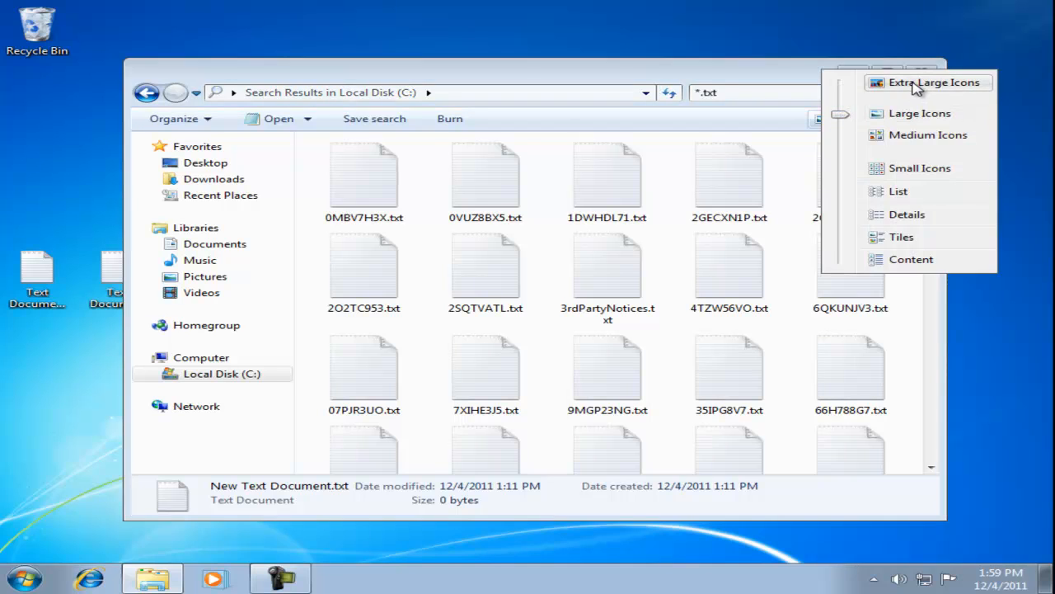
click(933, 82)
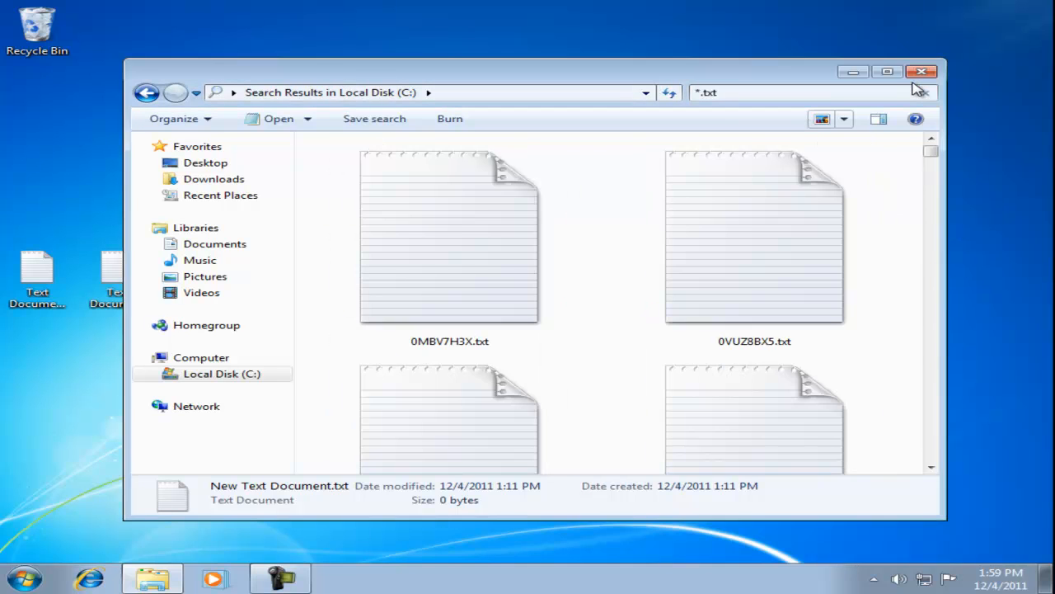
mouse_move(849, 124)
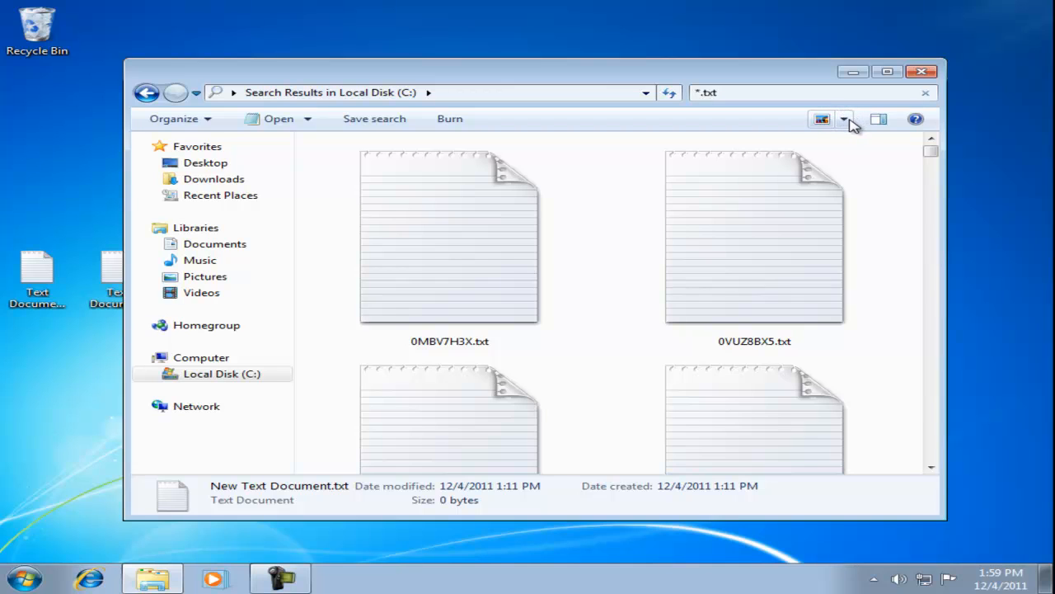
click(845, 118)
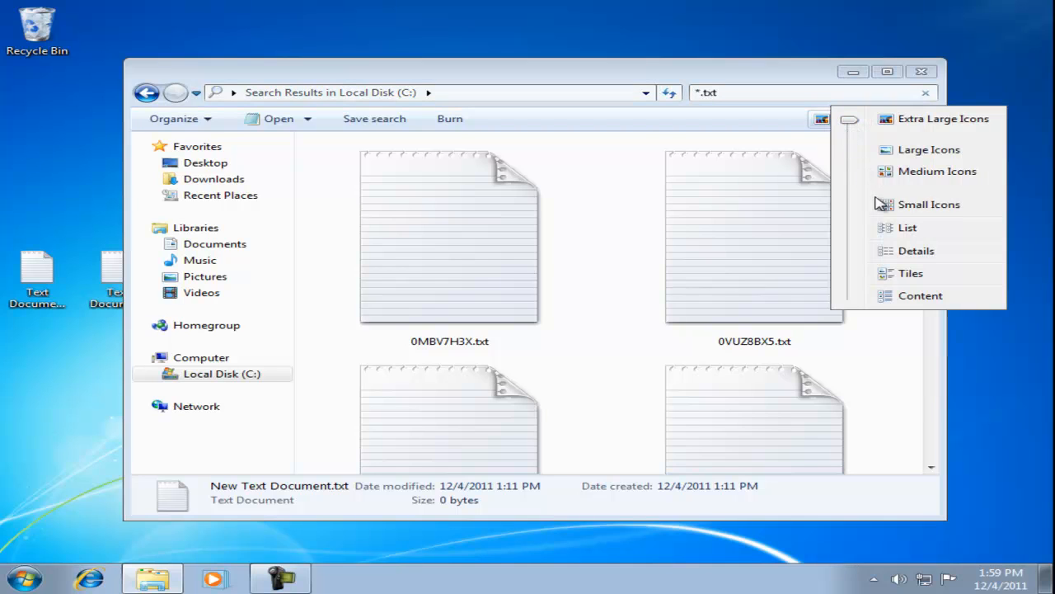
Return to Details layout, show the preview pane for the chosen file, then hide it.
click(917, 251)
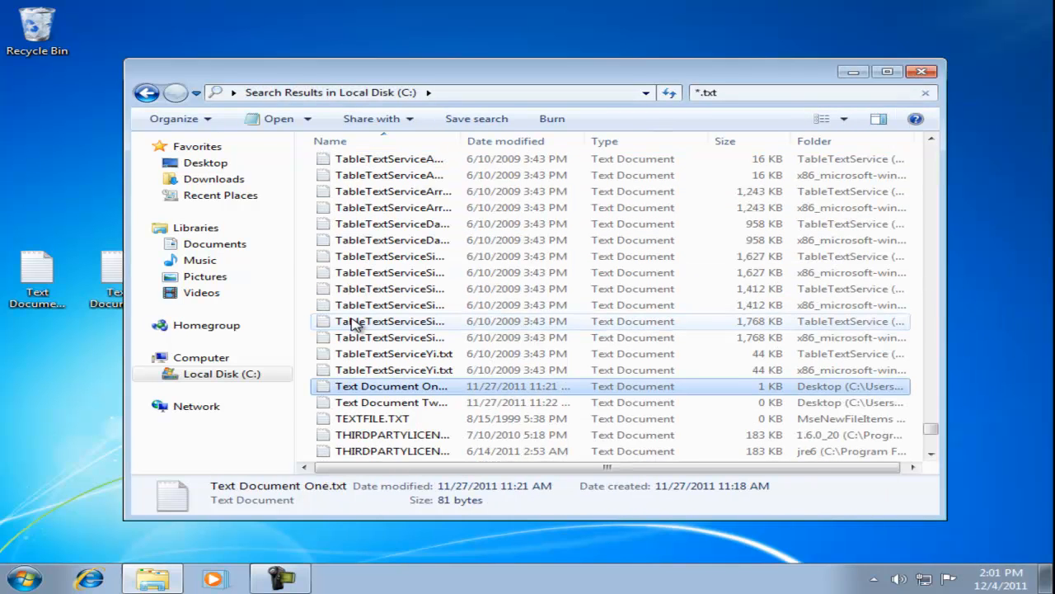
mouse_move(353, 330)
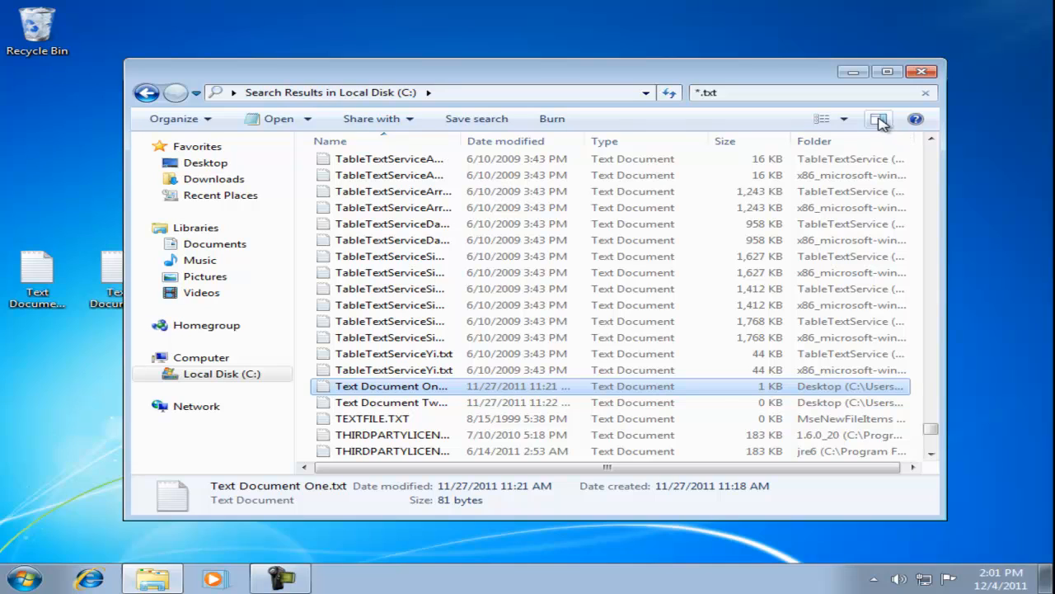
click(877, 119)
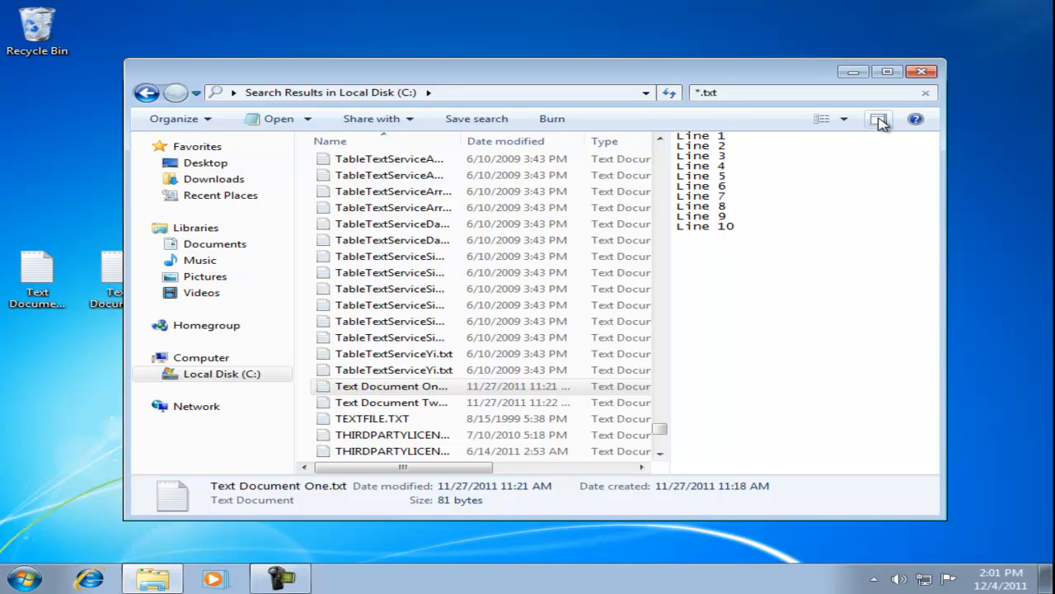
click(878, 119)
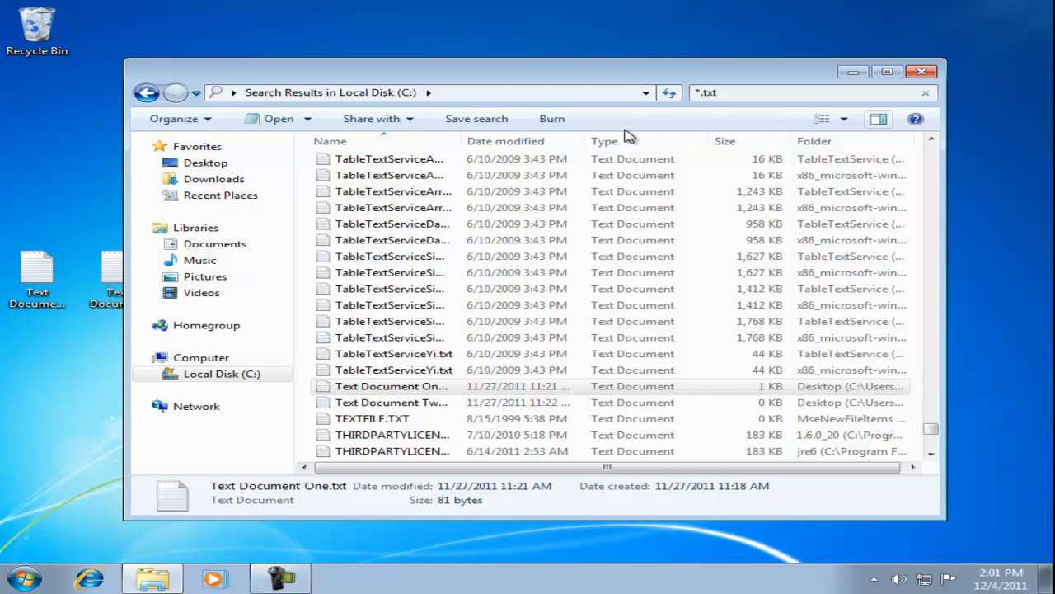
mouse_move(507, 138)
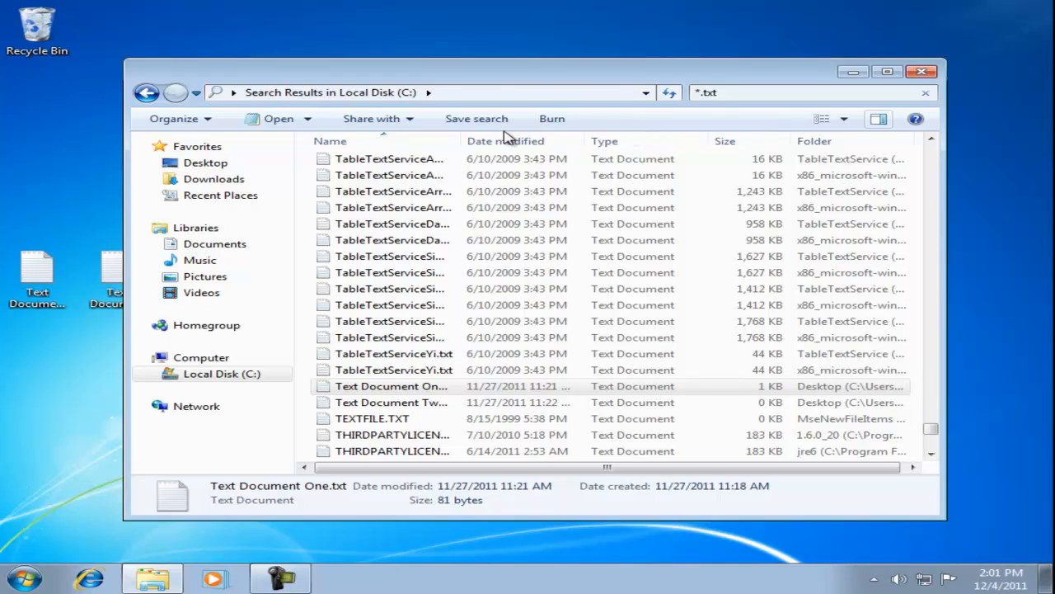
mouse_move(475, 124)
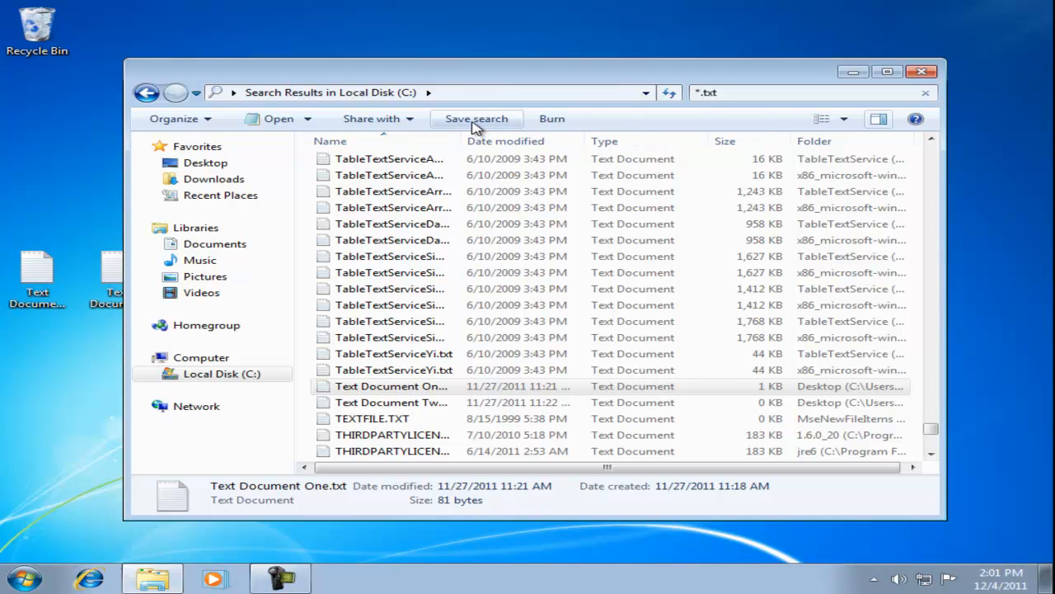
Save the current search under the name 'Text documents'.
click(475, 119)
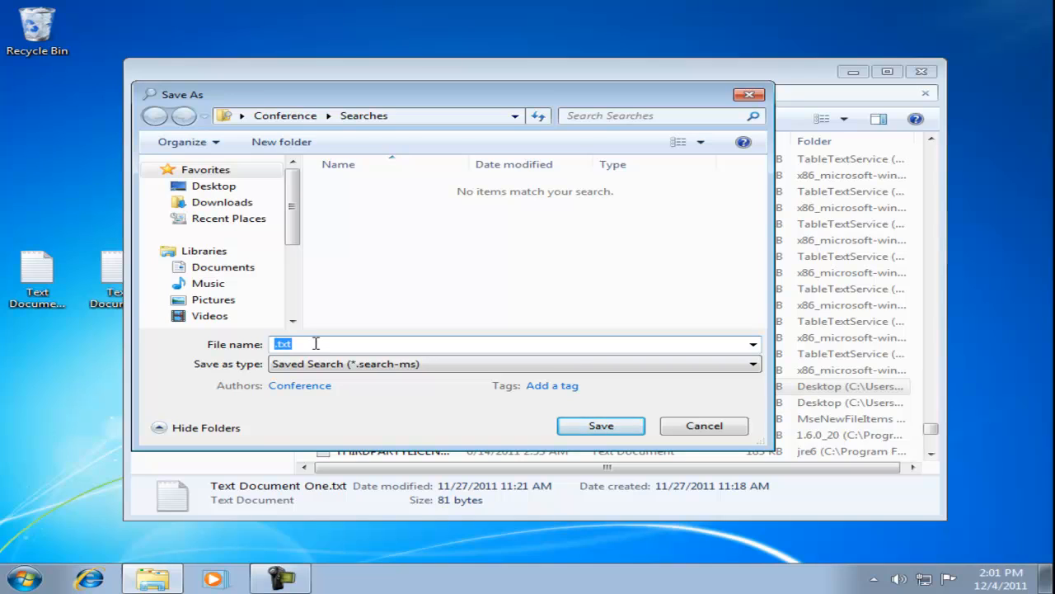
mouse_move(208, 353)
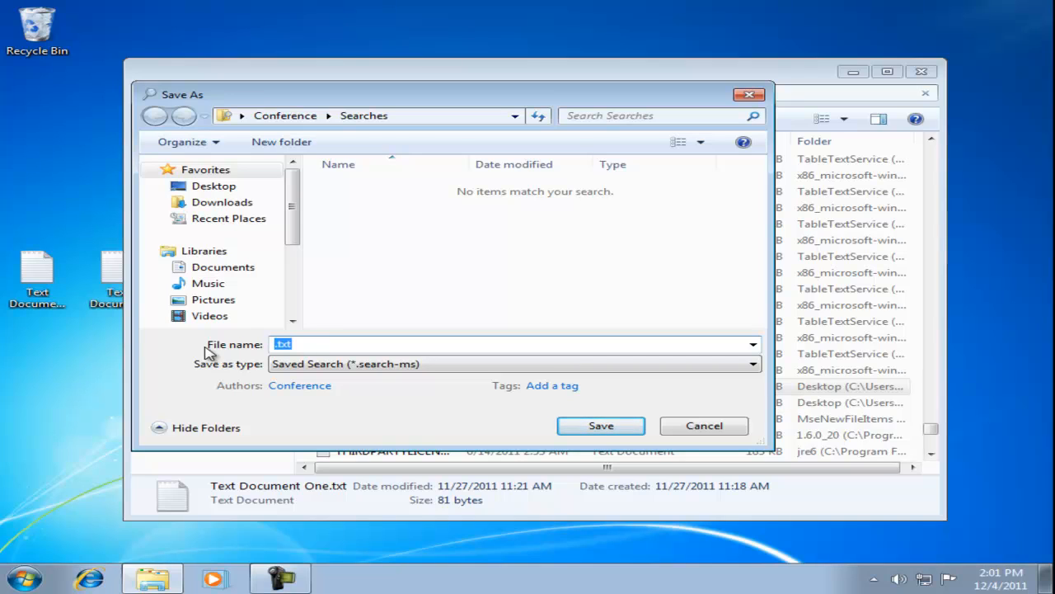
text(Text documents)
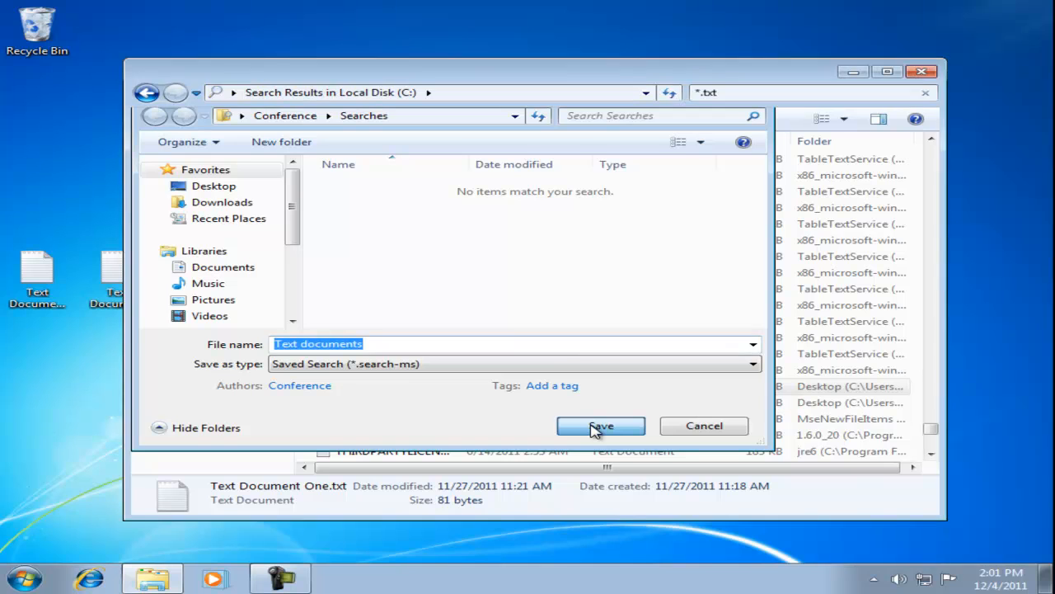
click(600, 426)
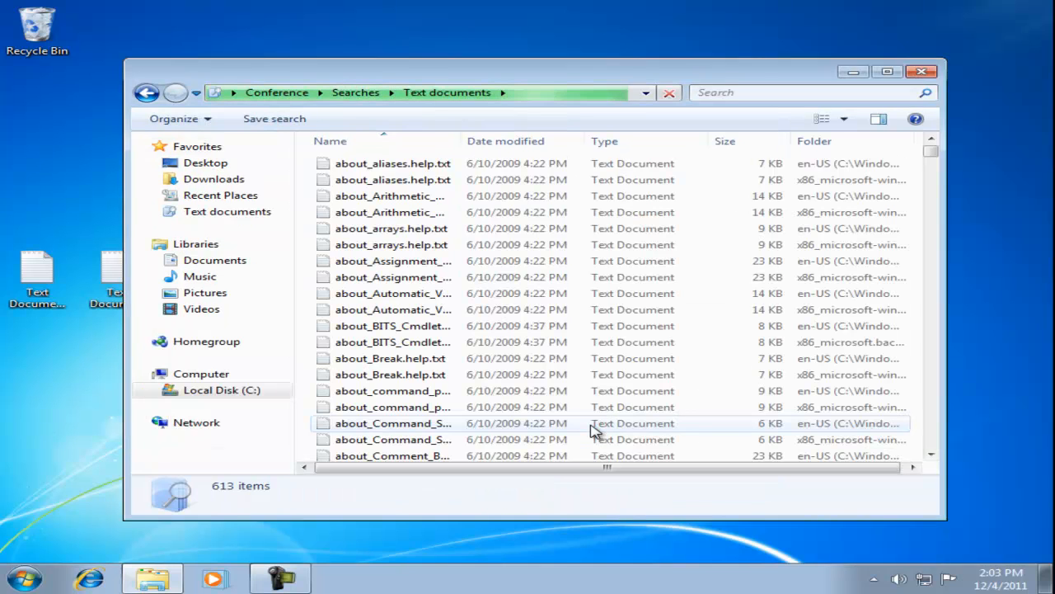